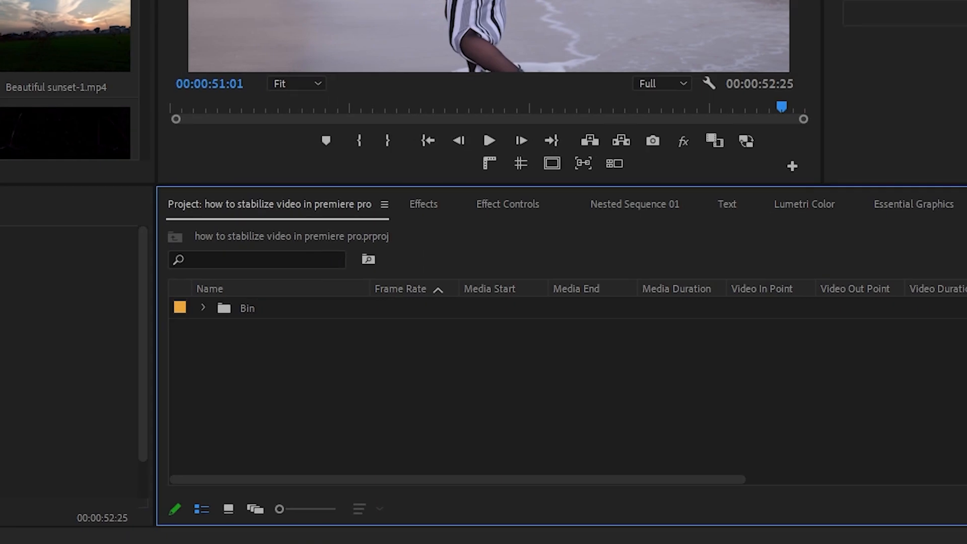
- Create a new adjustment layer from the Project panel's New Item menu
{"action": "left_click", "coordinate": [872, 479]}
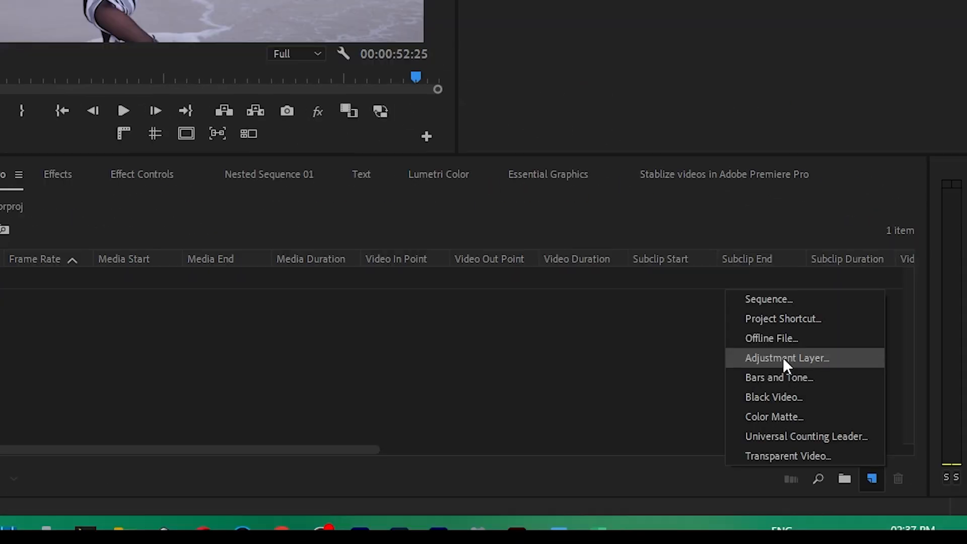
{"action": "left_click", "coordinate": [786, 358]}
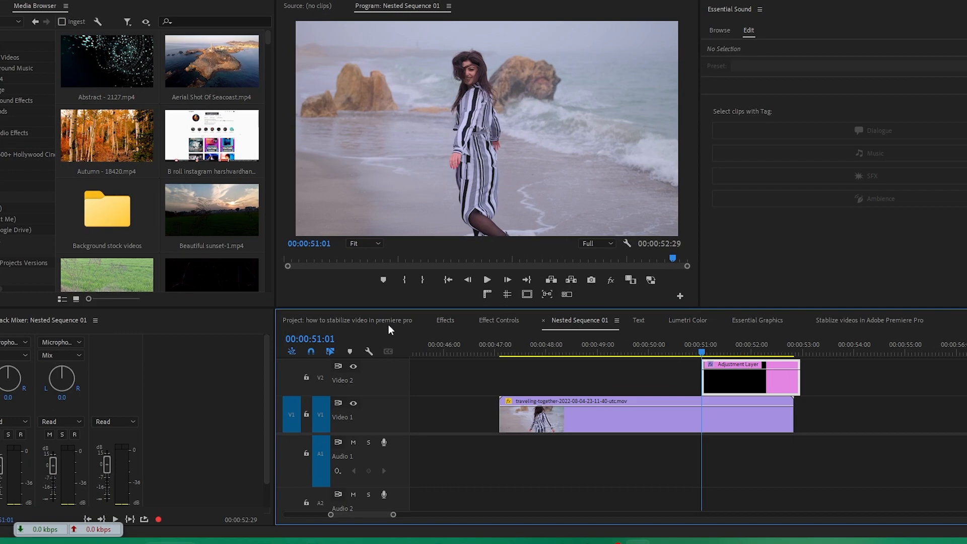
- Reveal the layer's Transform effect, reset Scale to 100, and select both Scale keyframes
{"action": "left_click", "coordinate": [499, 319]}
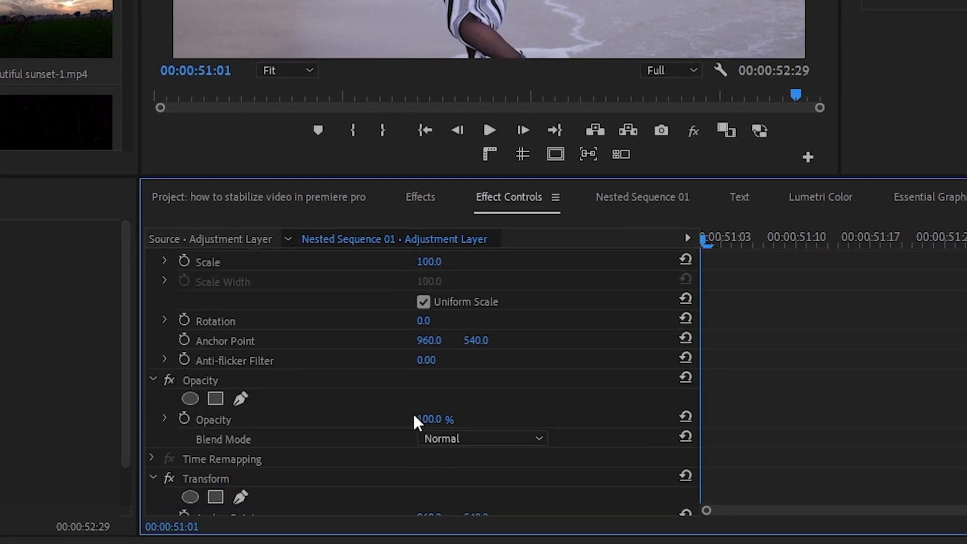
{"action": "scroll", "scroll_direction": "down", "scroll_amount": 3}
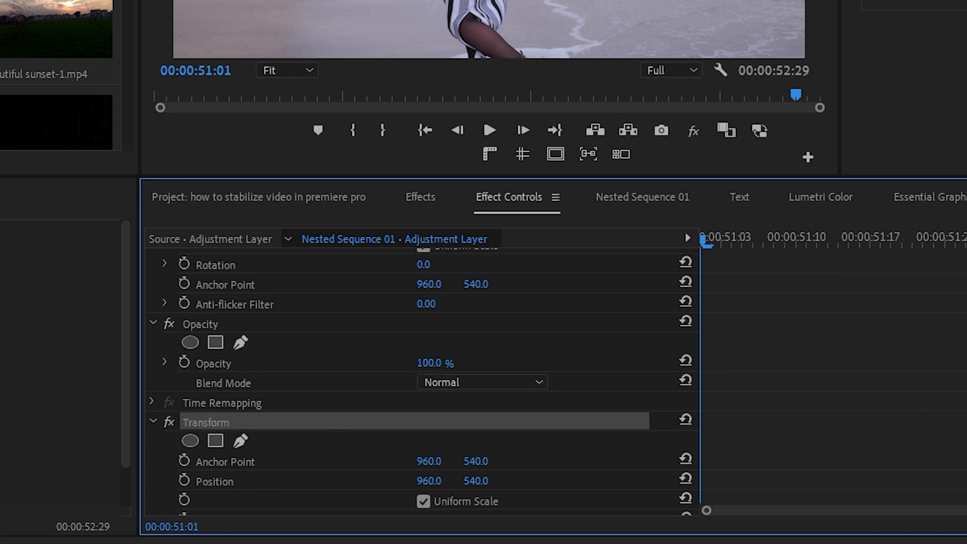
{"action": "scroll", "scroll_direction": "down", "scroll_amount": 3}
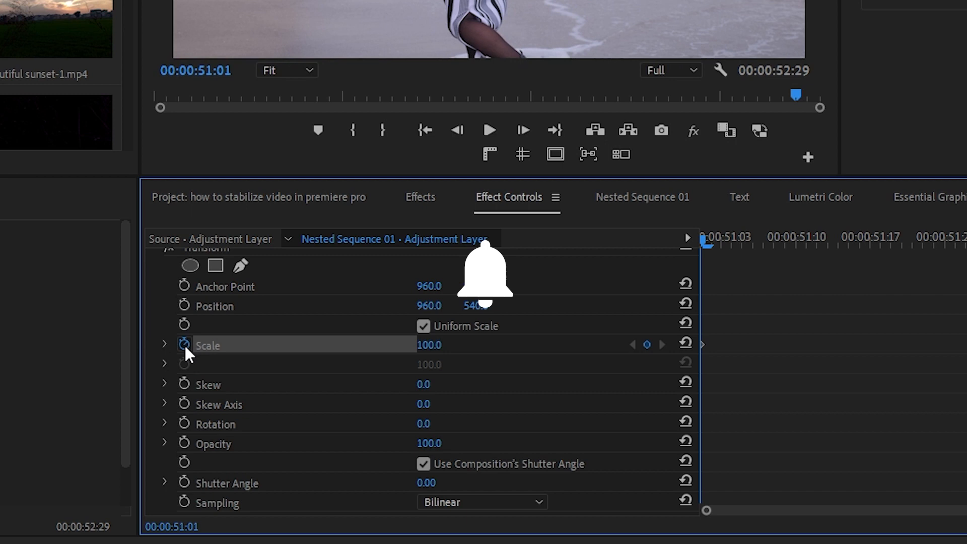
{"action": "mouse_move", "coordinate": [184, 345]}
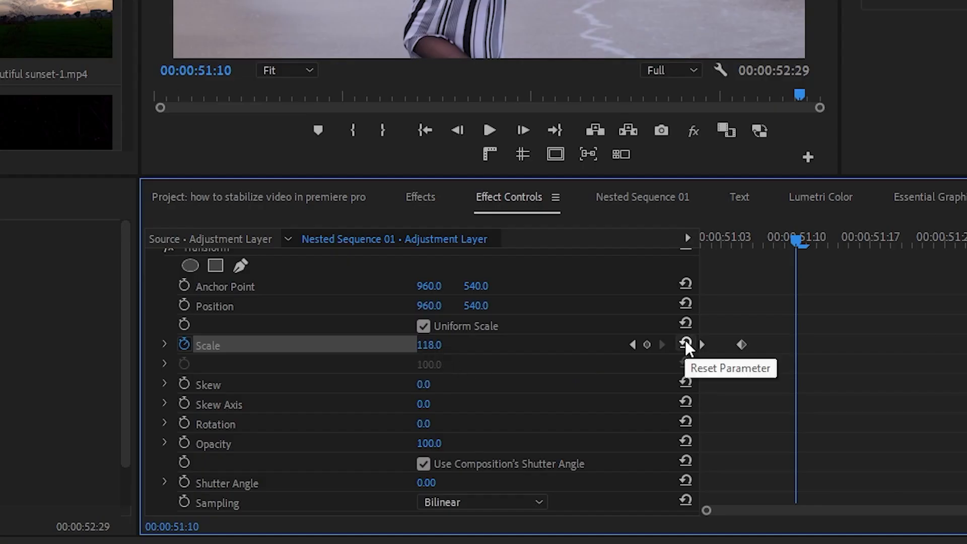
{"action": "left_click", "coordinate": [684, 345]}
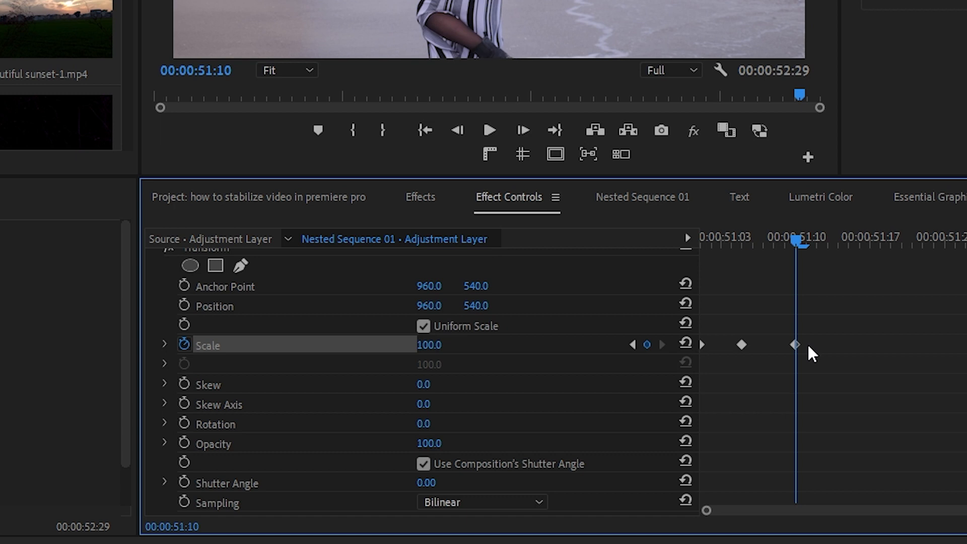
{"action": "left_click_drag", "start_coordinate": [814, 348], "coordinate": [741, 355]}
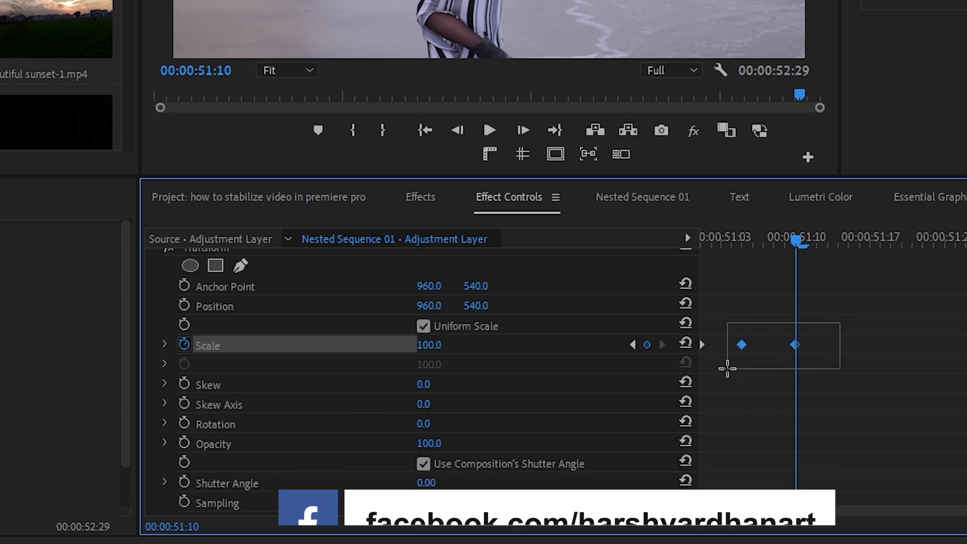
- Apply Ease Out and then Continuous Bezier interpolation to the Scale keyframes
{"action": "right_click", "coordinate": [741, 344]}
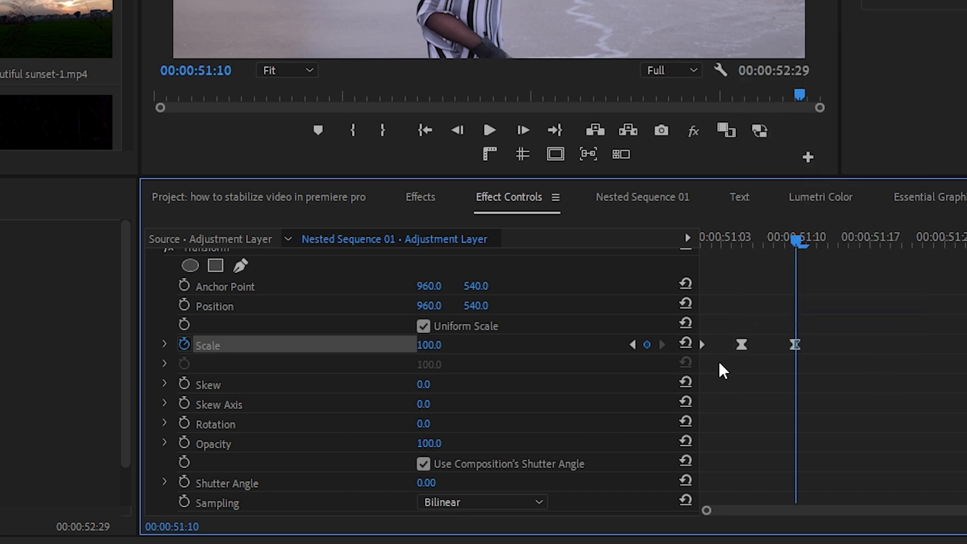
{"action": "right_click", "coordinate": [796, 344]}
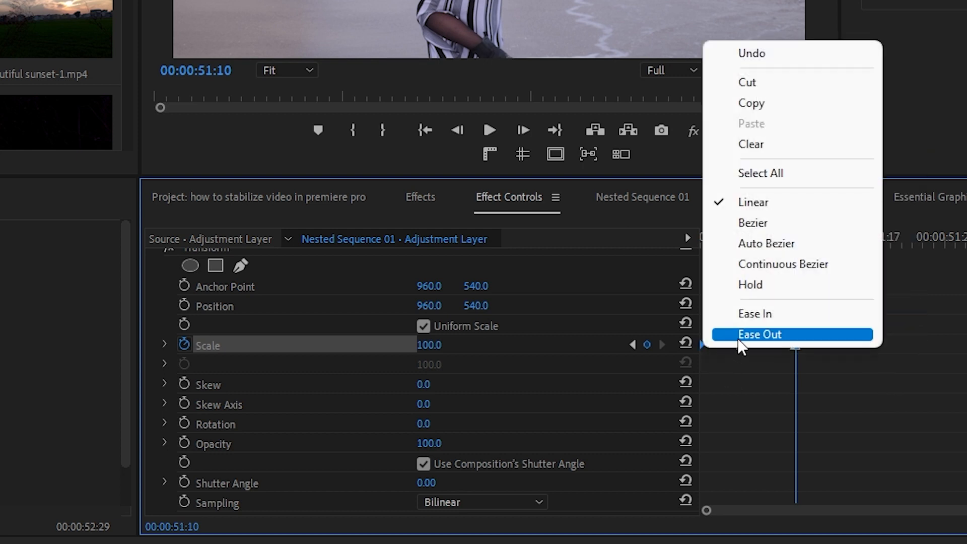
{"action": "left_click", "coordinate": [759, 335]}
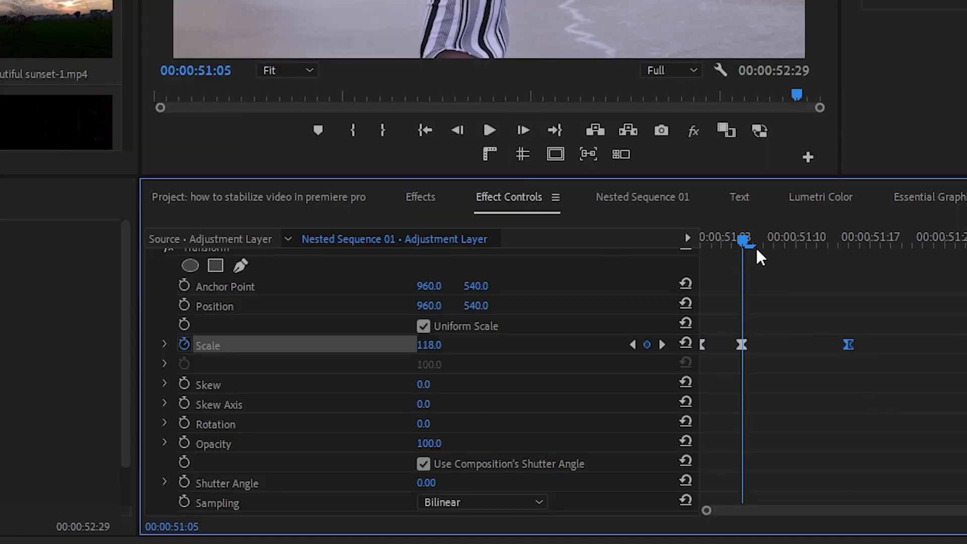
{"action": "right_click", "coordinate": [747, 345]}
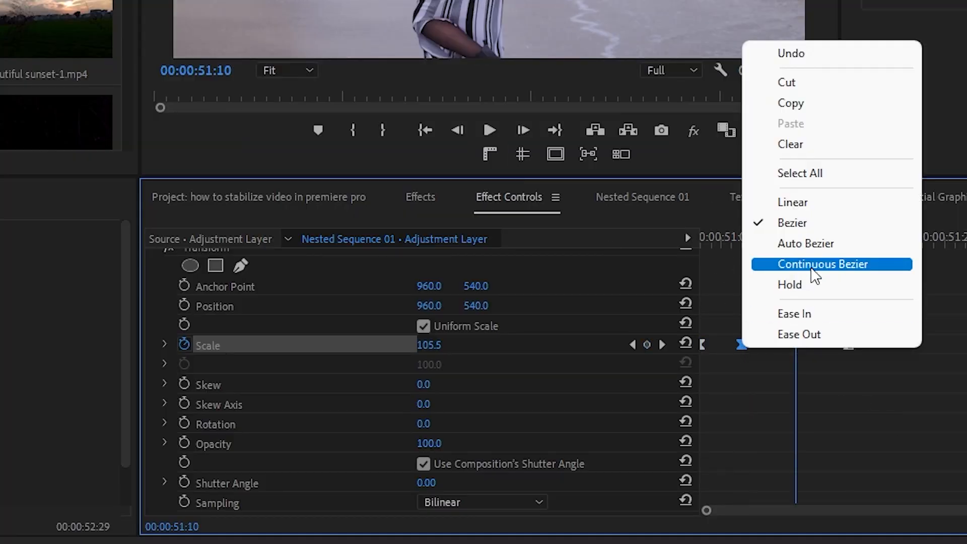
{"action": "left_click", "coordinate": [823, 264]}
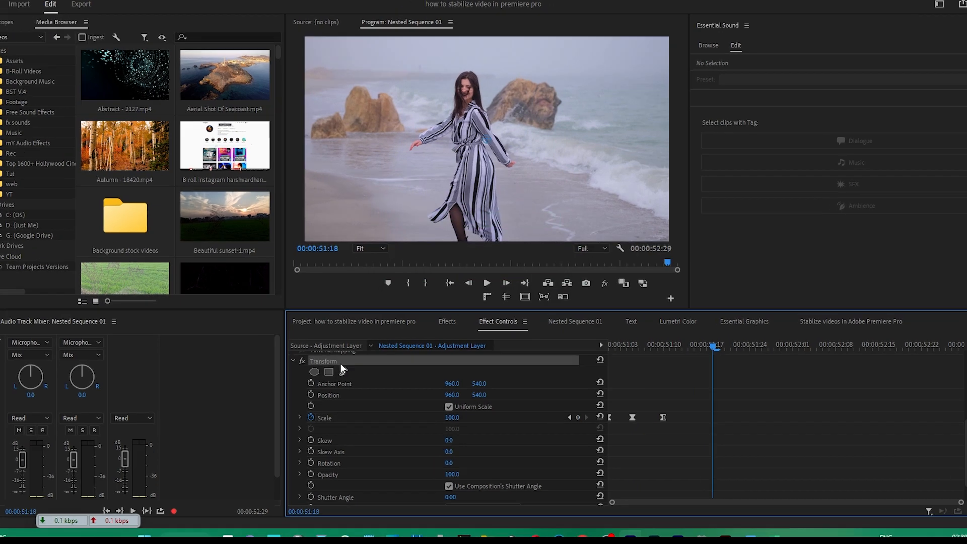
- Save the Transform effect as the 'snap zoom' preset and move the playhead before the layer
{"action": "right_click", "coordinate": [323, 361]}
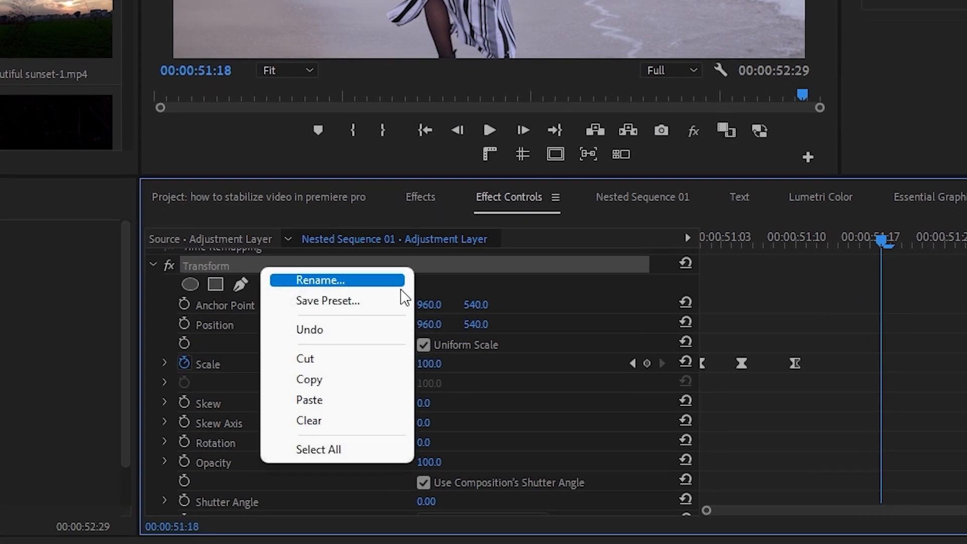
{"action": "left_click", "coordinate": [327, 302]}
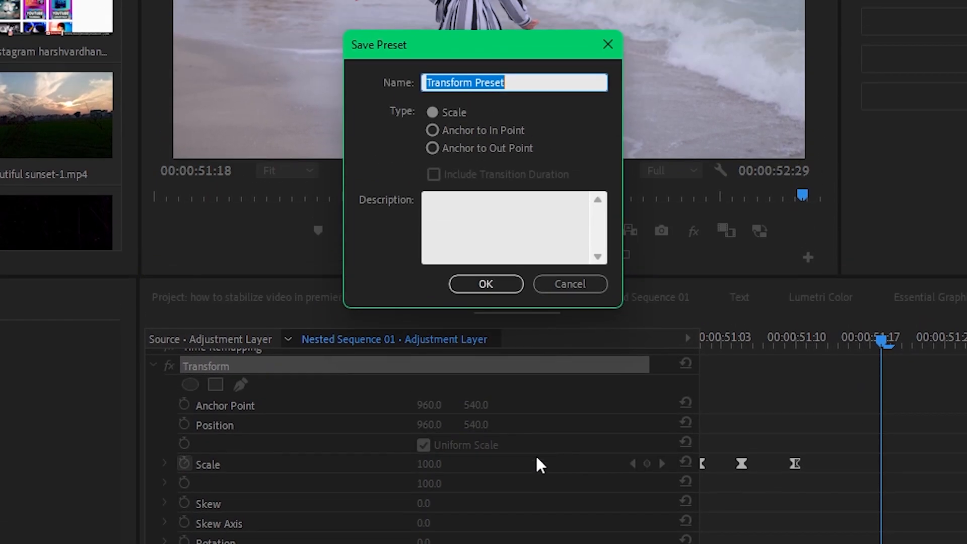
{"action": "type", "text": "snap zo"}
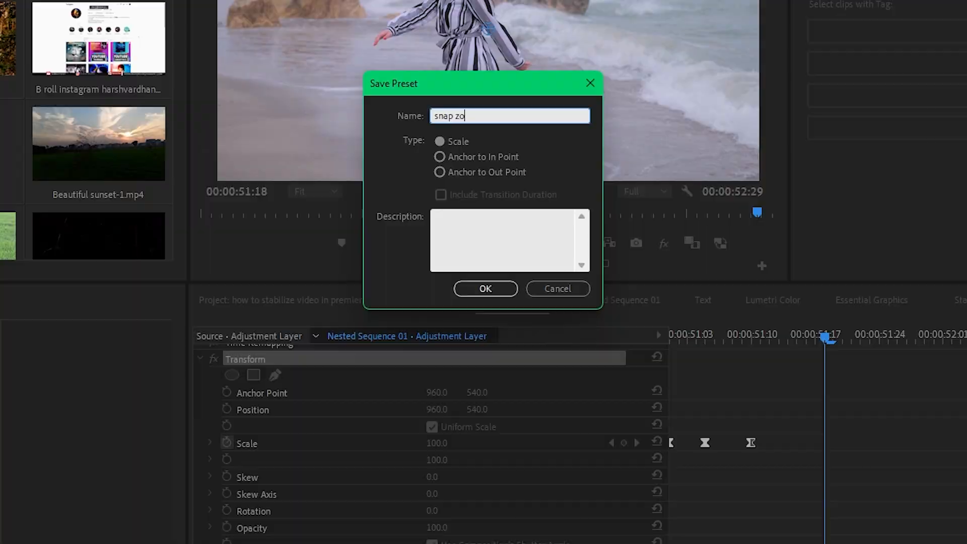
{"action": "left_click", "coordinate": [485, 289]}
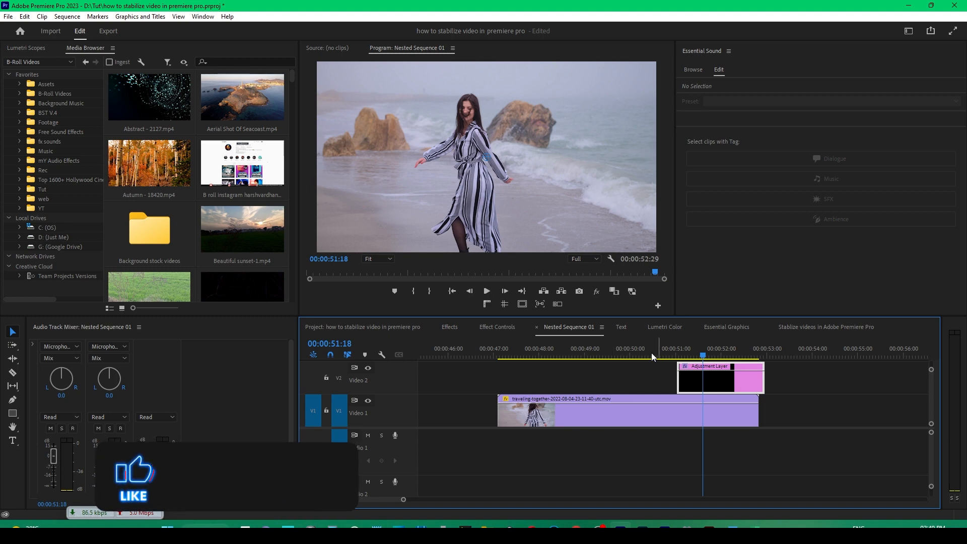
{"action": "left_click", "coordinate": [486, 291]}
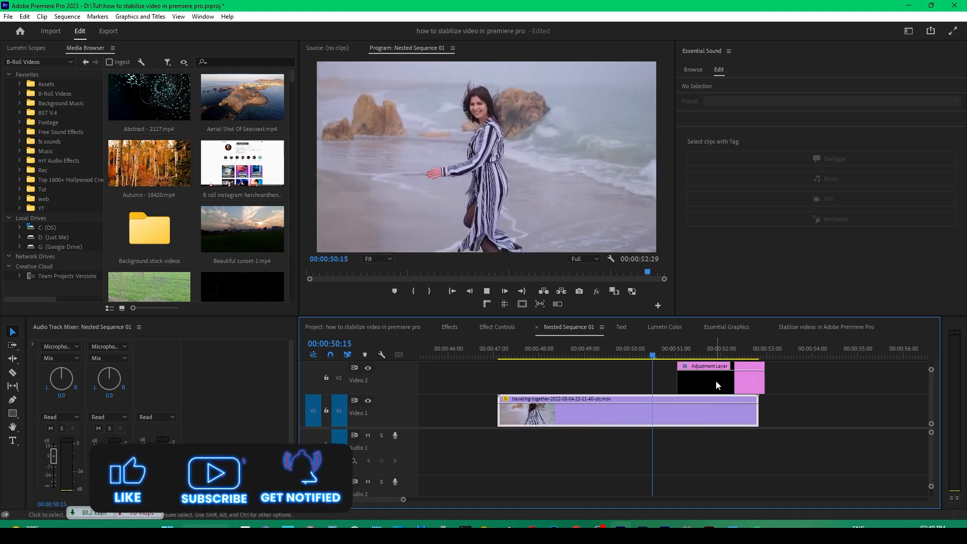